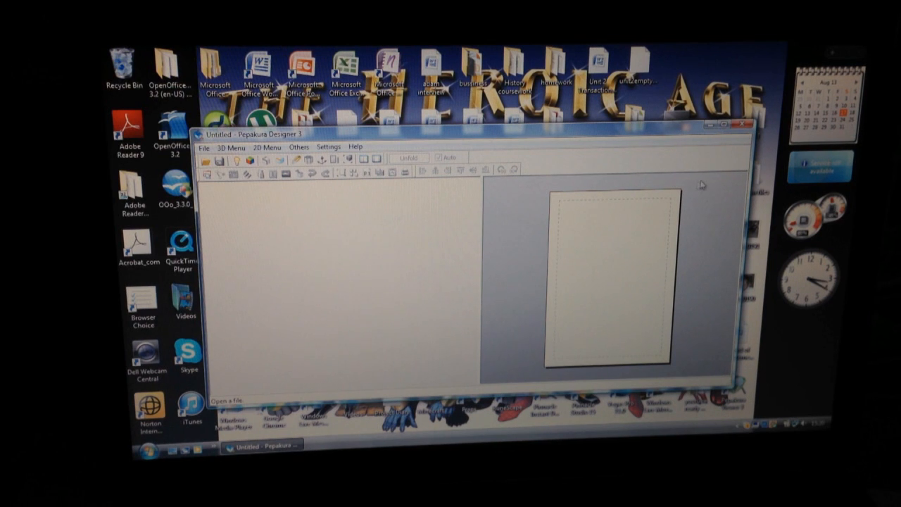
Maximize the Pepakura Designer 3 window with the empty Untitled project.
{"action": "left_click", "coordinate": [730, 126]}
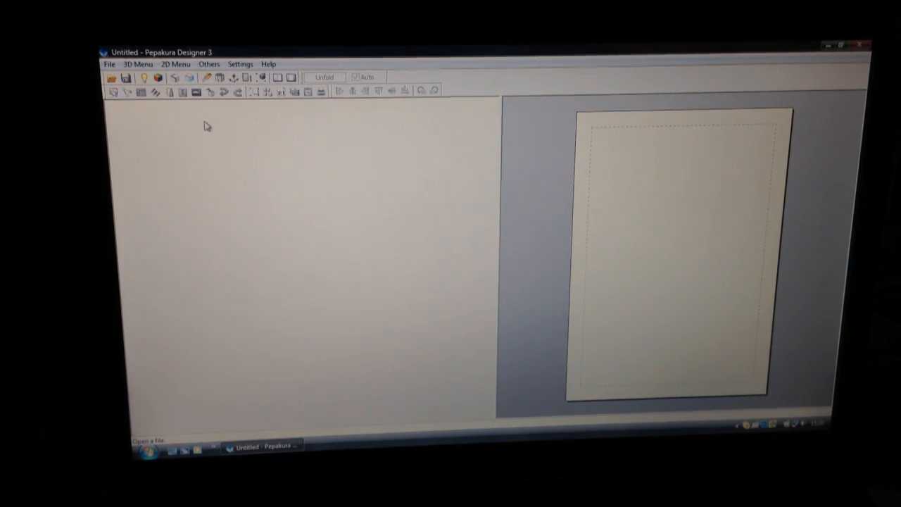
{"action": "mouse_move", "coordinate": [158, 148]}
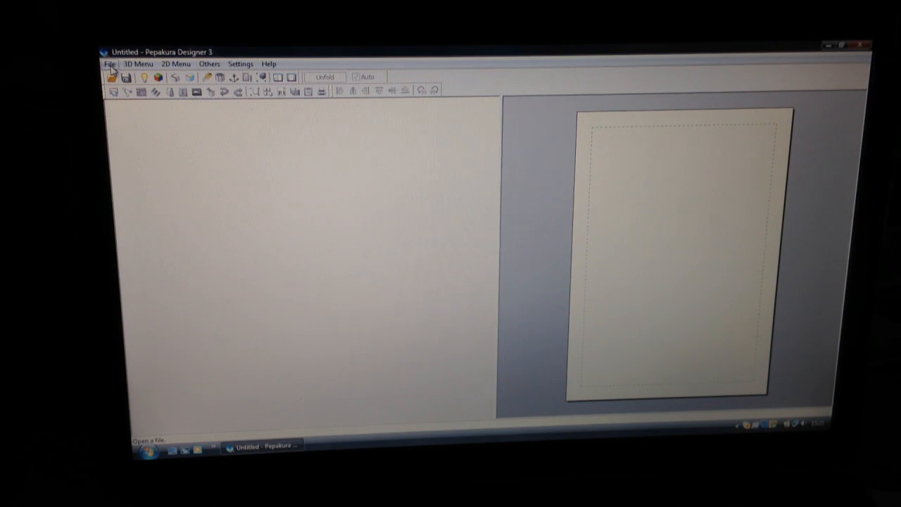
Open the recent file 'Mark III Helmet - regular size' from the File menu.
{"action": "left_click", "coordinate": [110, 64]}
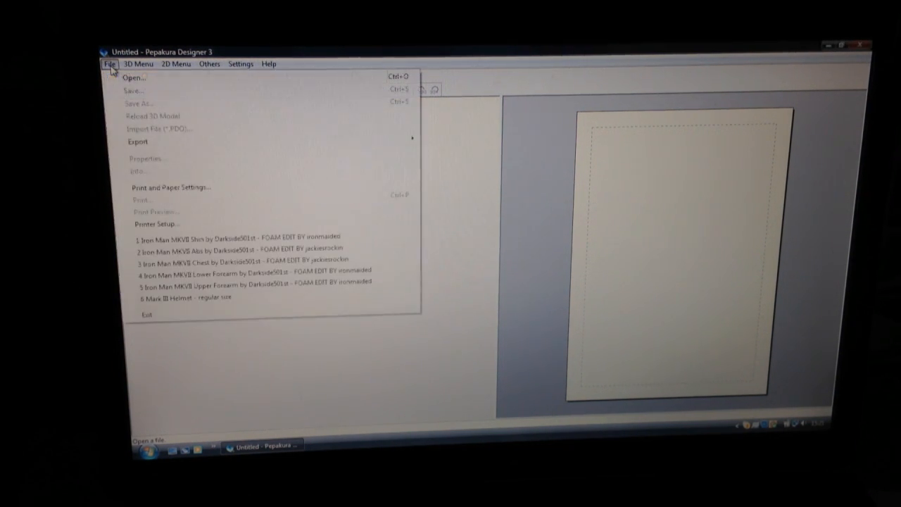
{"action": "left_click", "coordinate": [110, 63]}
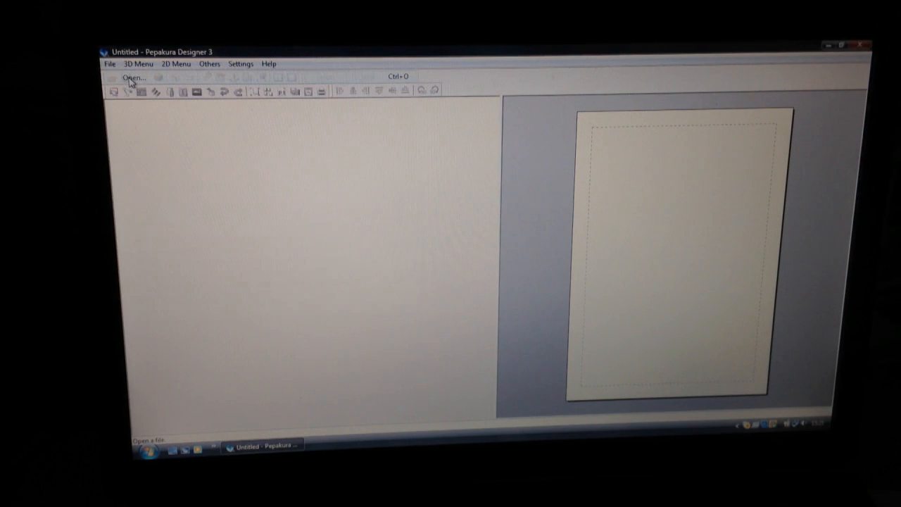
{"action": "left_click", "coordinate": [132, 76]}
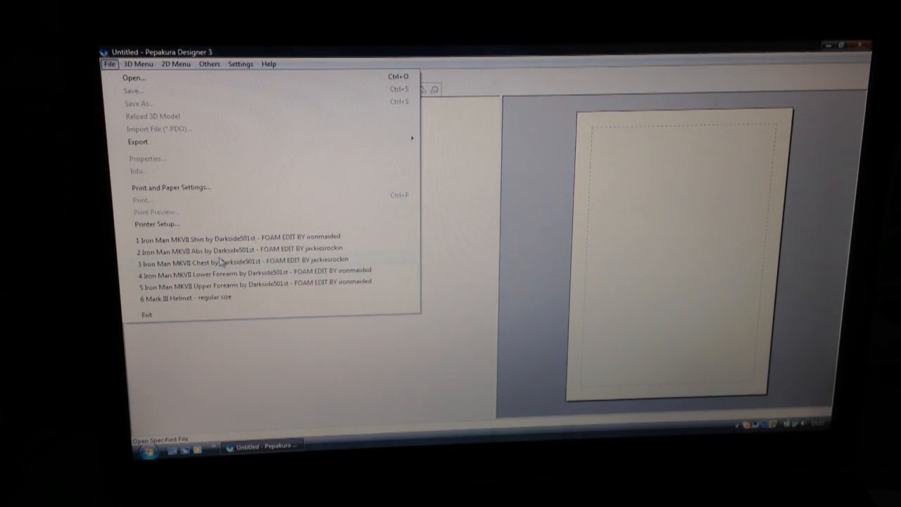
{"action": "left_click", "coordinate": [183, 296]}
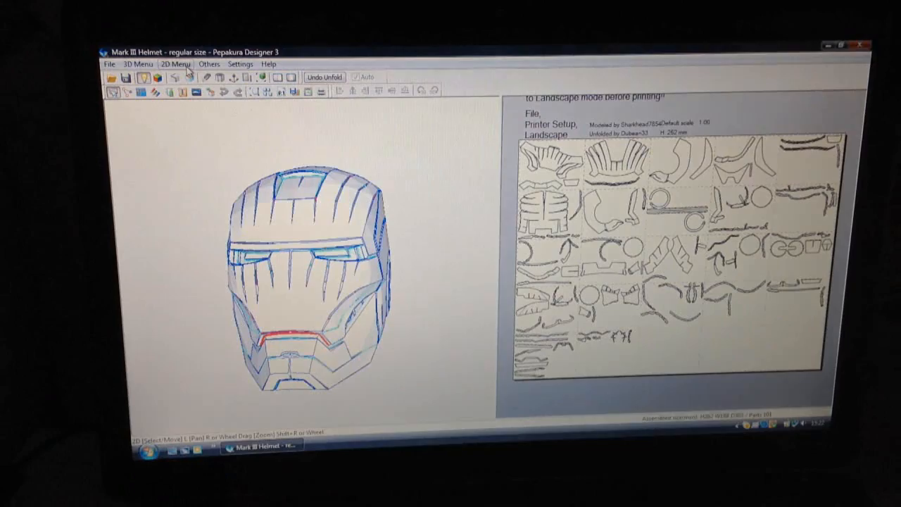
Bring up the Change Pattern Size dialog via 2D Menu > Change Scale > Scale Factor.
{"action": "left_click", "coordinate": [175, 65]}
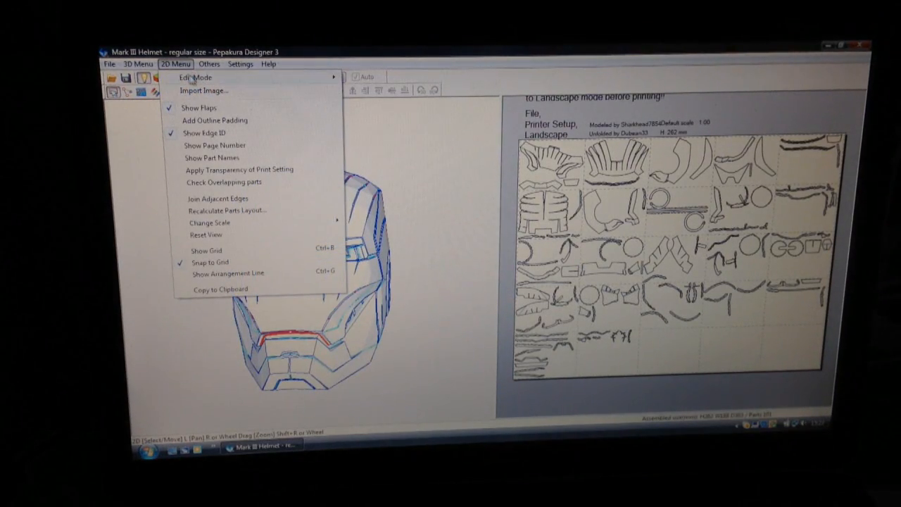
{"action": "mouse_move", "coordinate": [209, 223]}
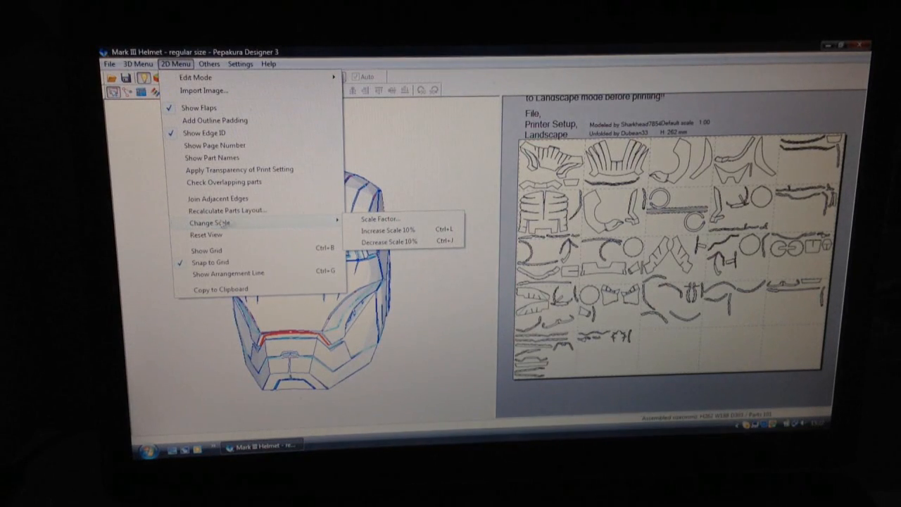
{"action": "left_click", "coordinate": [381, 219]}
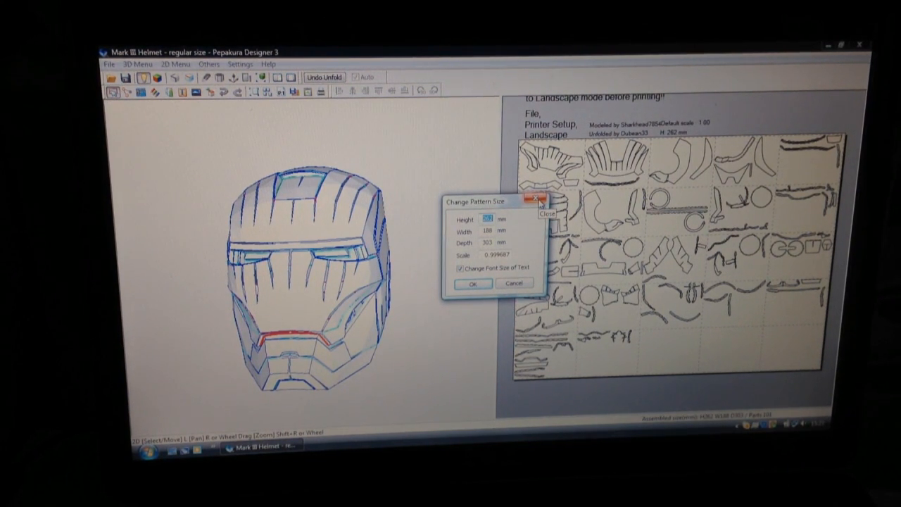
Confirm the Change Pattern Size dialog to apply the helmet's new size.
{"action": "left_click", "coordinate": [538, 202]}
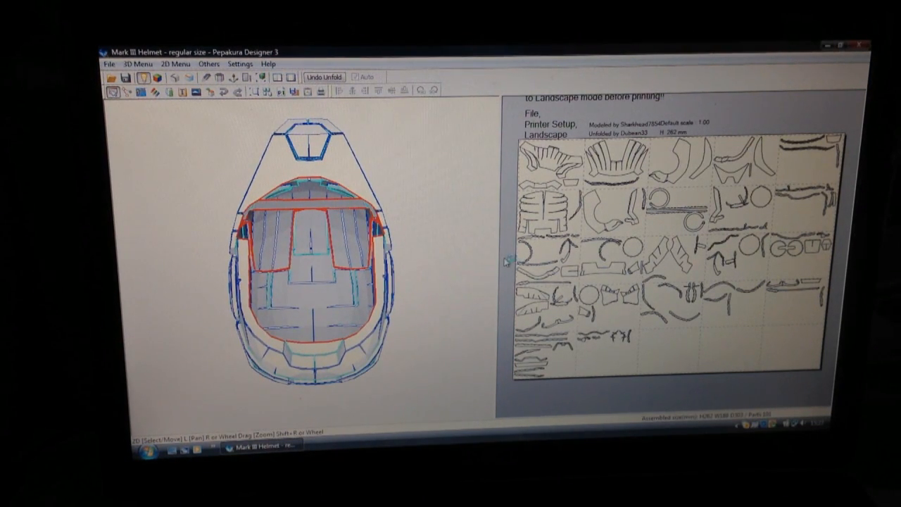
Measure the distance between two rim points across the helmet opening and dismiss the result.
{"action": "right_click", "coordinate": [502, 261]}
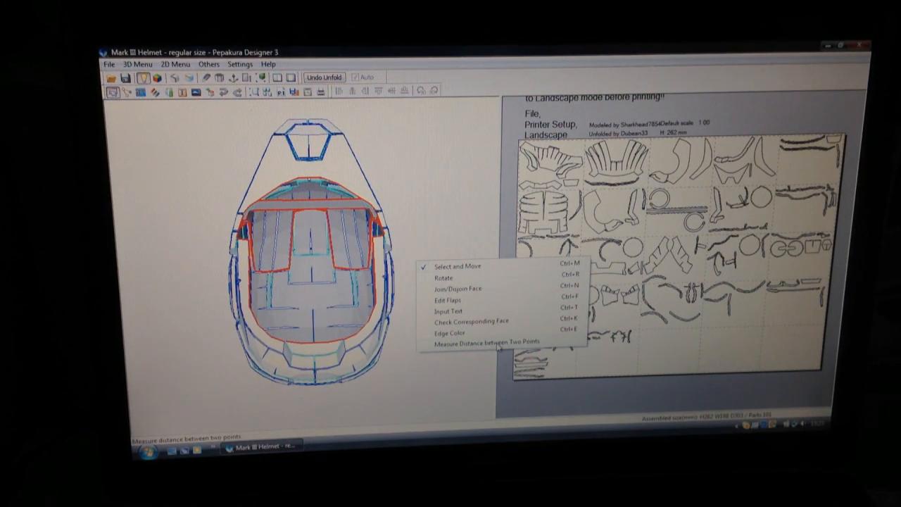
{"action": "left_click", "coordinate": [479, 342]}
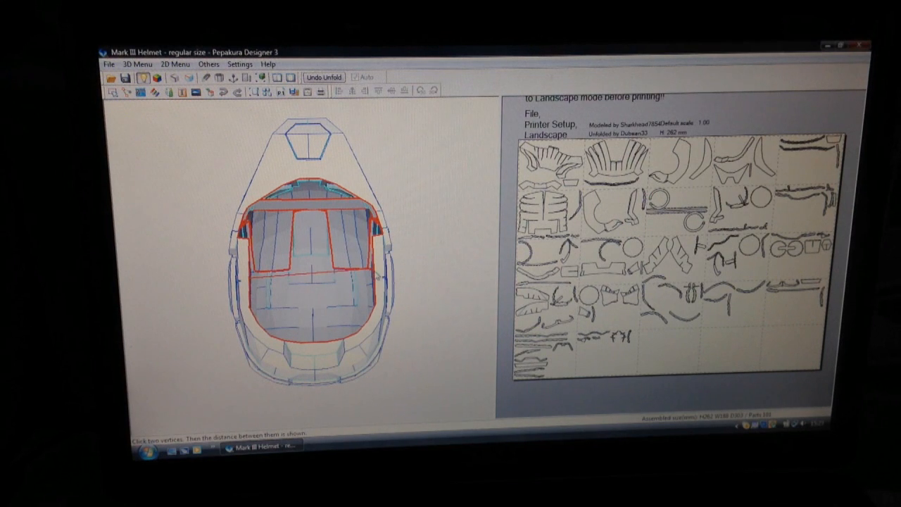
{"action": "left_click", "coordinate": [377, 275]}
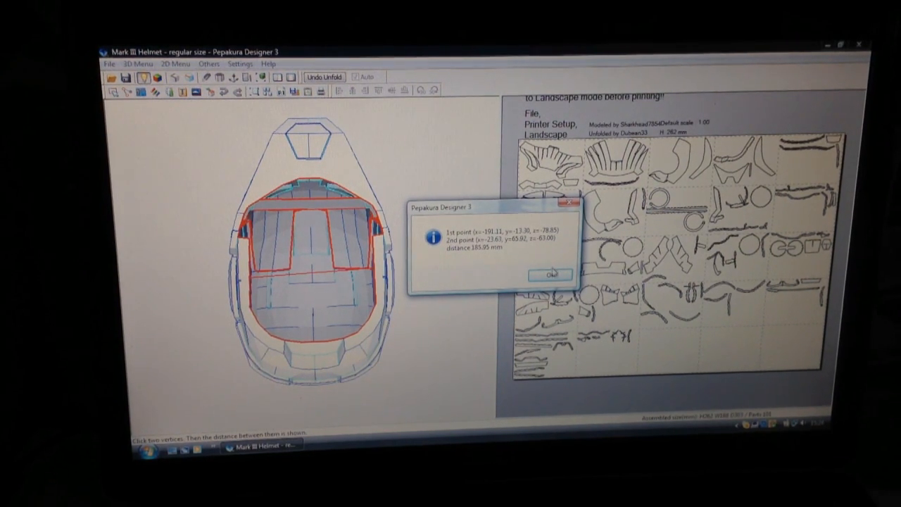
{"action": "left_click", "coordinate": [552, 274]}
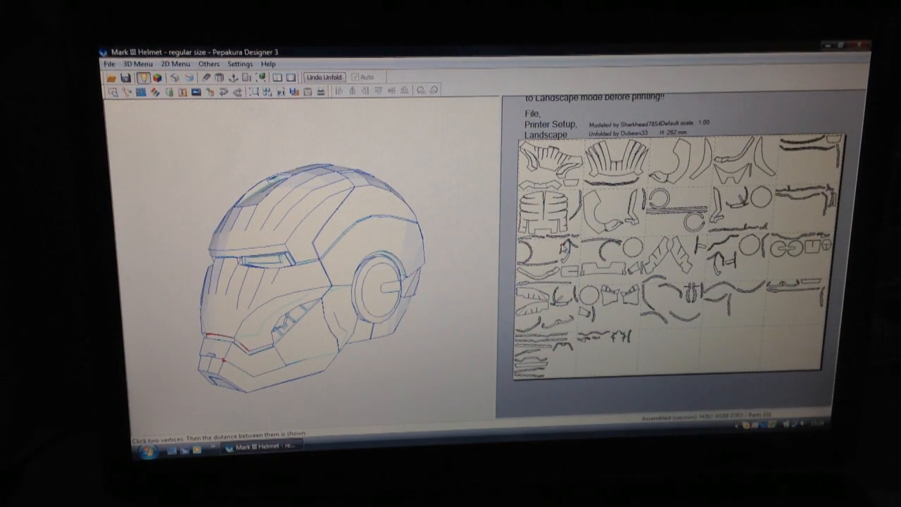
In Print and Paper Settings, choose 'Print lines clearly (Vector print)' on landscape Letter paper.
{"action": "left_click", "coordinate": [241, 63]}
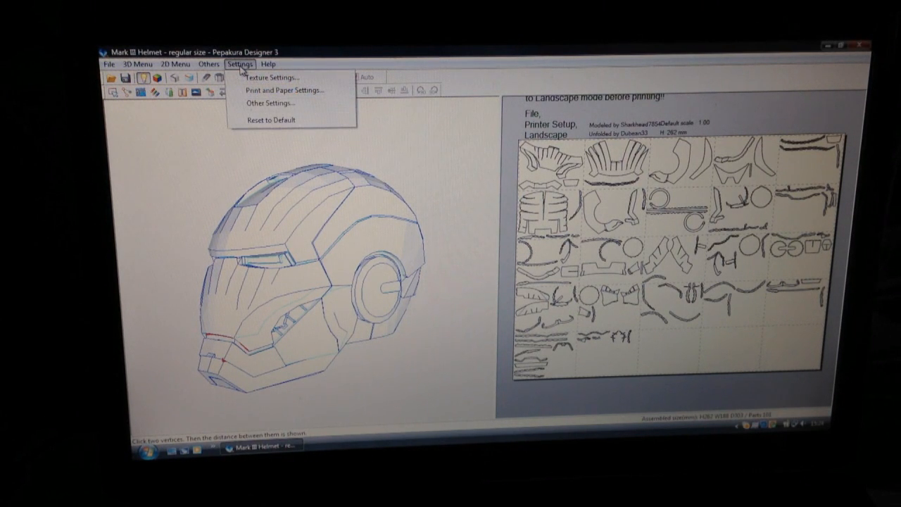
{"action": "mouse_move", "coordinate": [283, 90]}
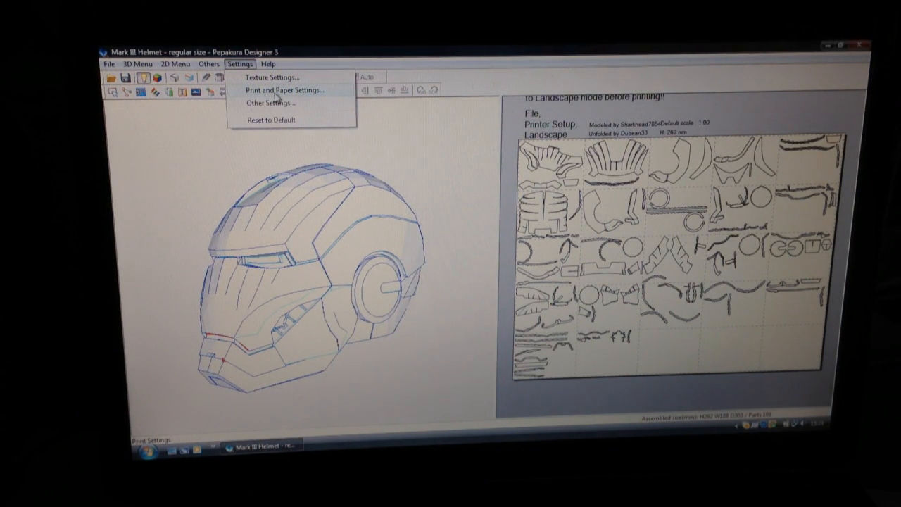
{"action": "left_click", "coordinate": [282, 90]}
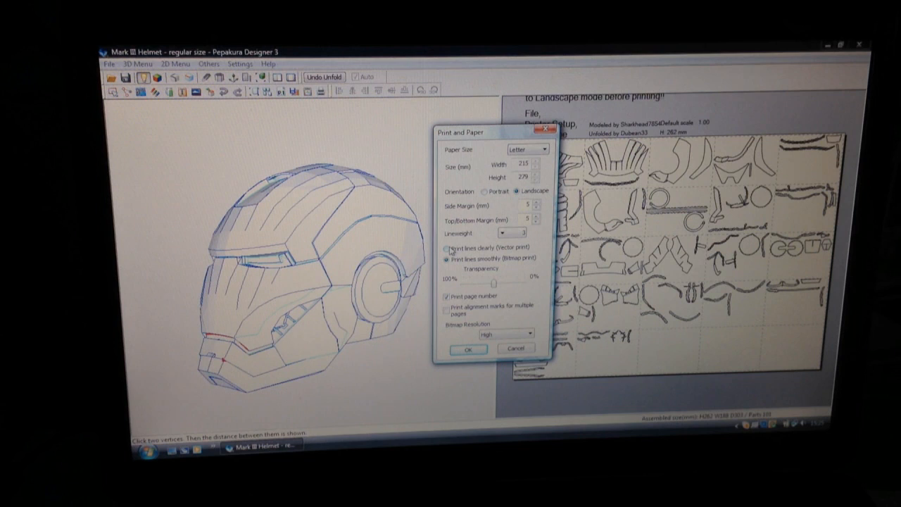
{"action": "left_click", "coordinate": [446, 248]}
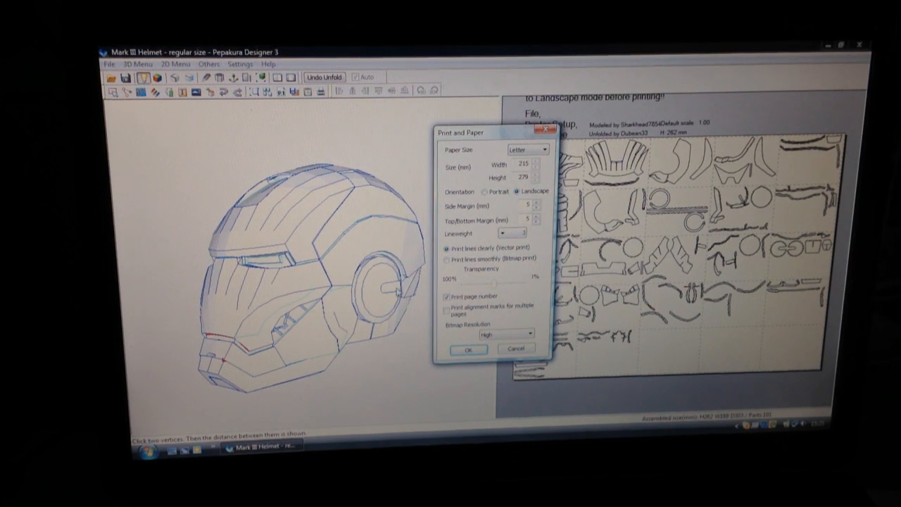